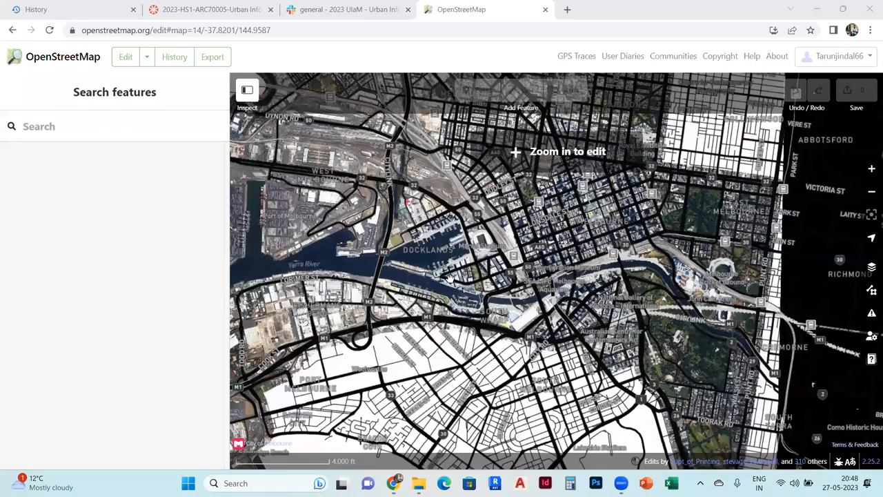
# Pan and zoom the map onto central Melbourne's city blocks and stadium until editing is enabled.
pyautogui.scroll(-3)
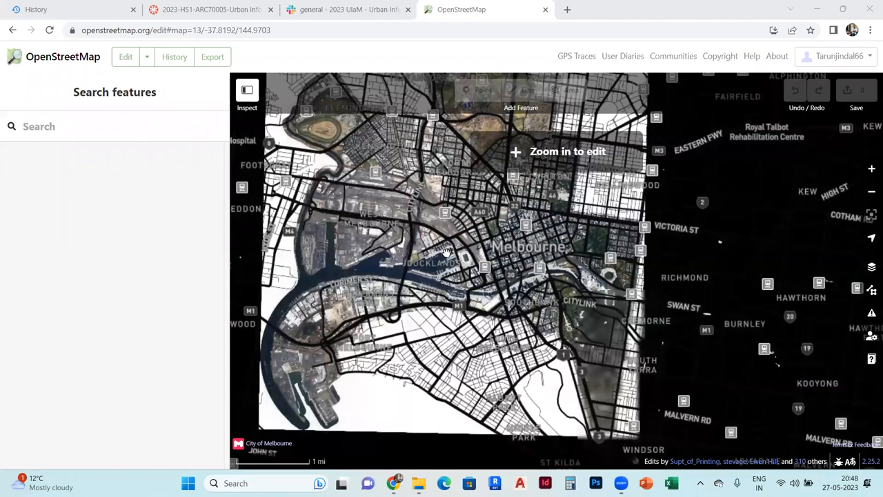
pyautogui.moveTo(445, 249); pyautogui.dragTo(358, 235)
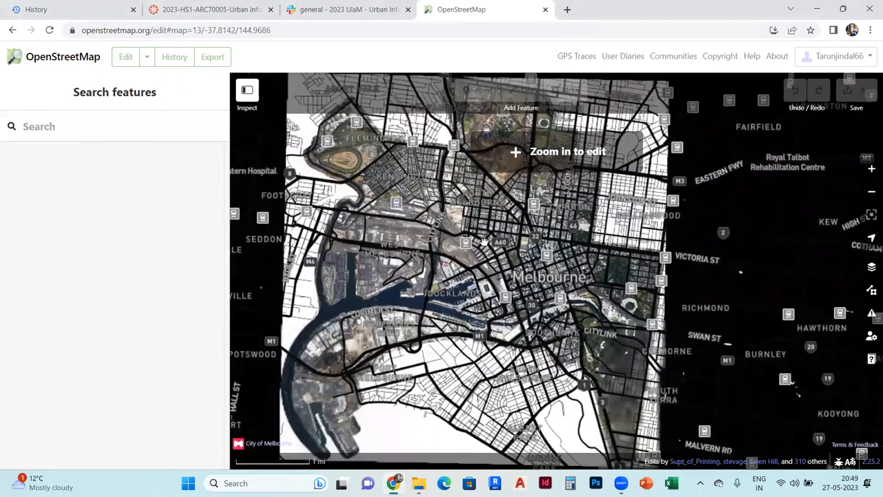
pyautogui.moveTo(483, 241); pyautogui.dragTo(359, 186)
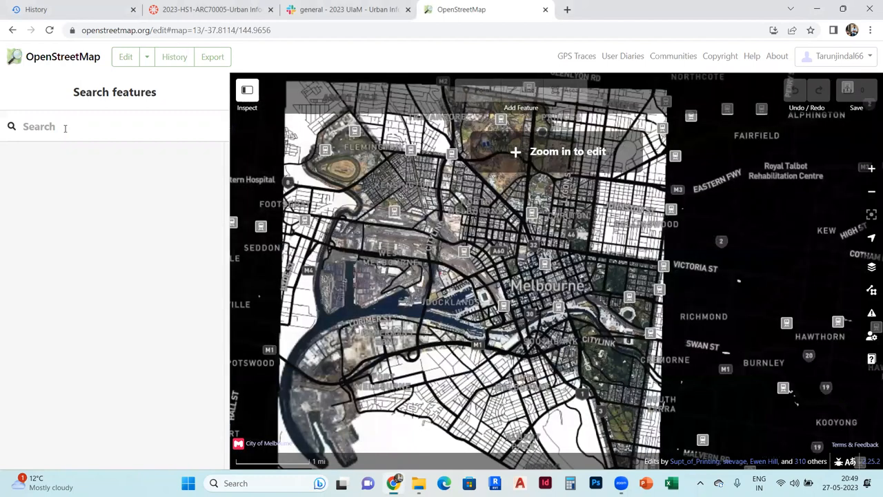
pyautogui.click(66, 127)
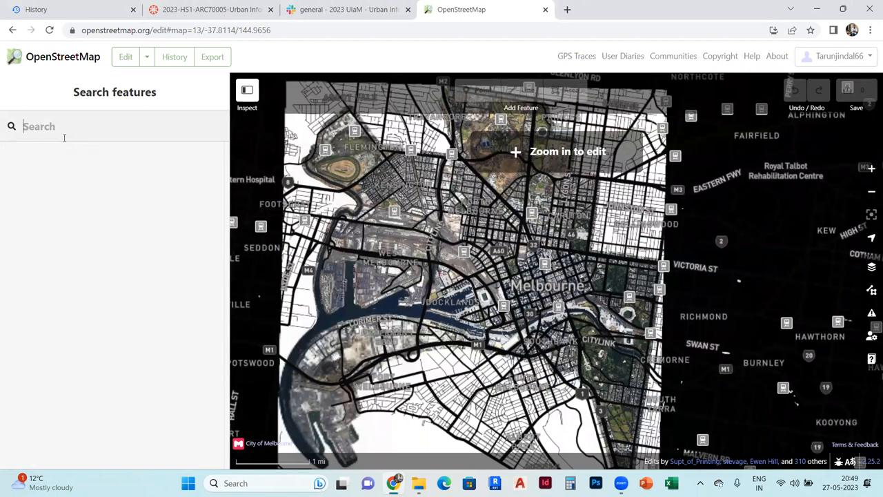
pyautogui.moveTo(367, 271)
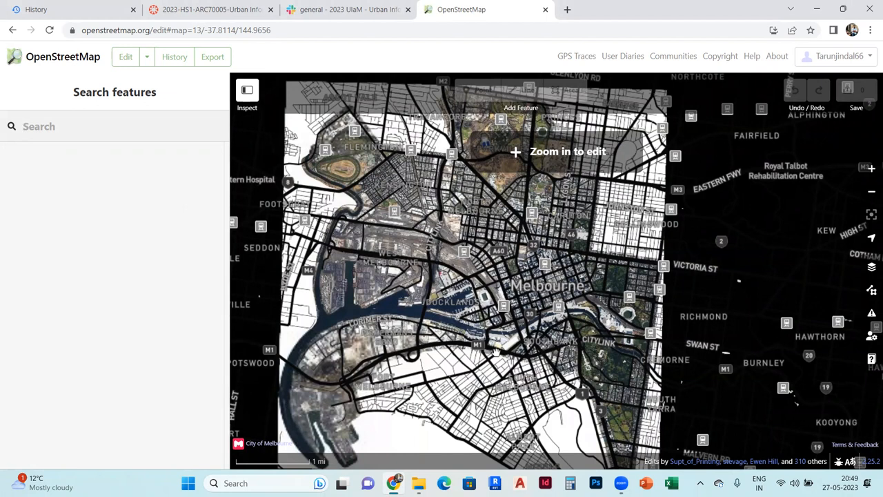
pyautogui.moveTo(494, 351); pyautogui.dragTo(508, 286)
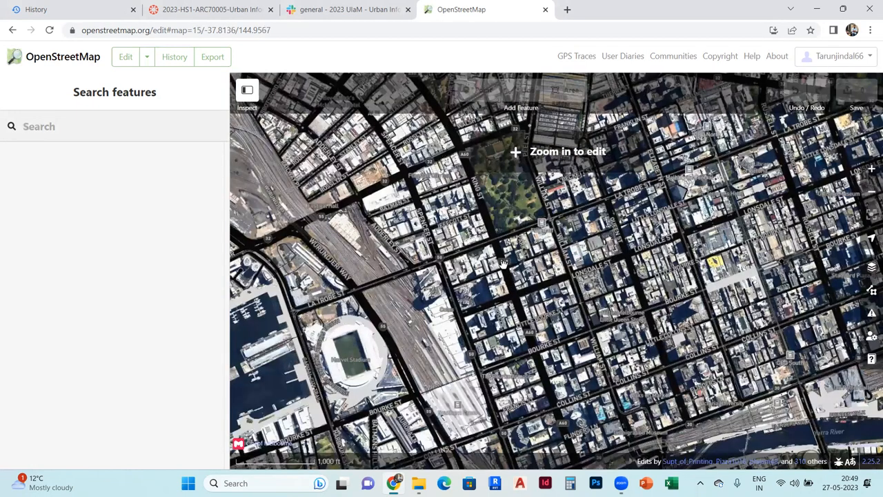
pyautogui.moveTo(504, 261)
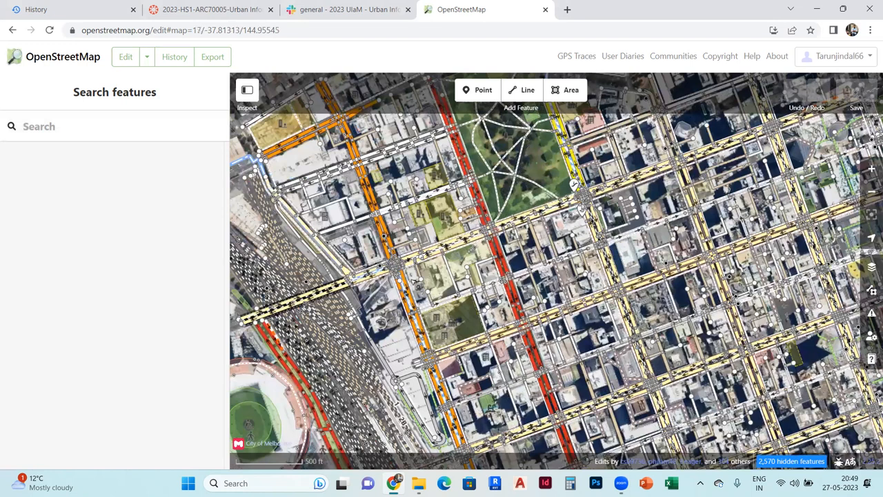
pyautogui.scroll(3)
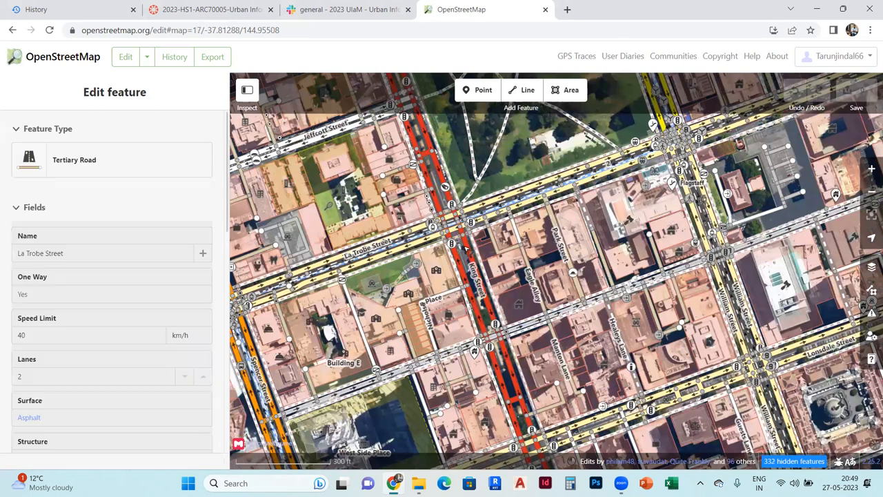
pyautogui.click(126, 57)
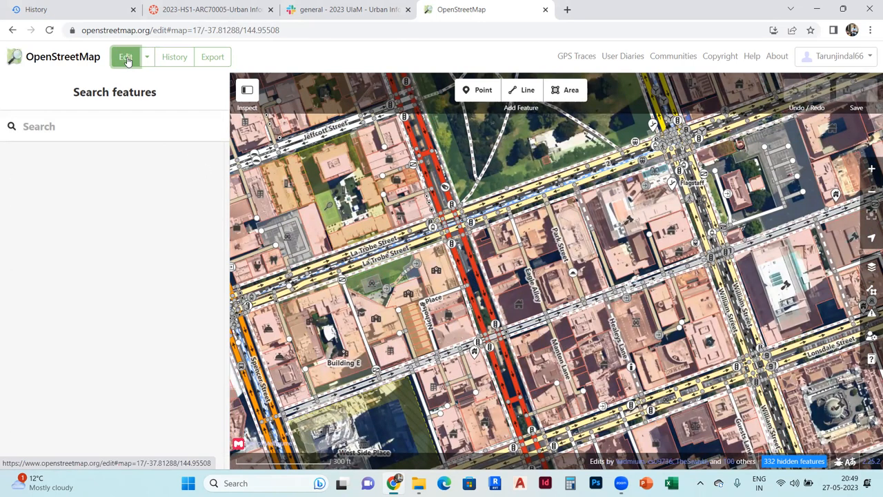
pyautogui.moveTo(130, 69)
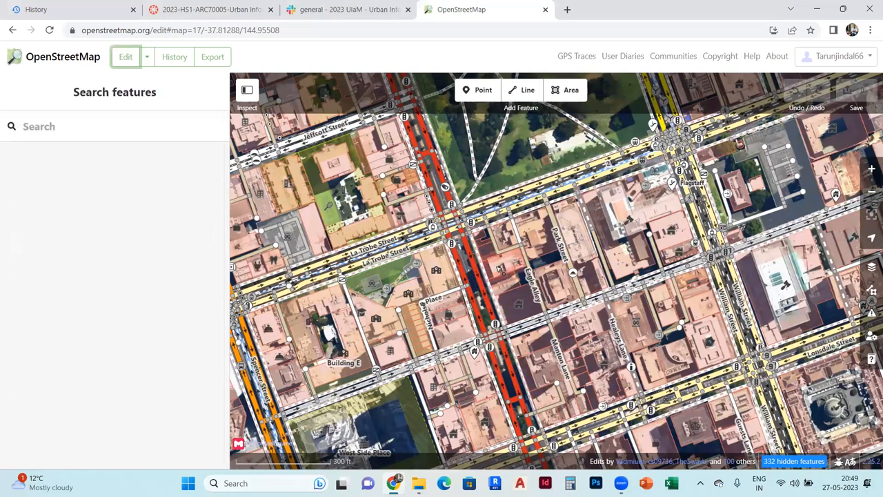
# Select the 310 King Street building, try Levels 8, restore 10, and list the Building type choices.
pyautogui.click(497, 269)
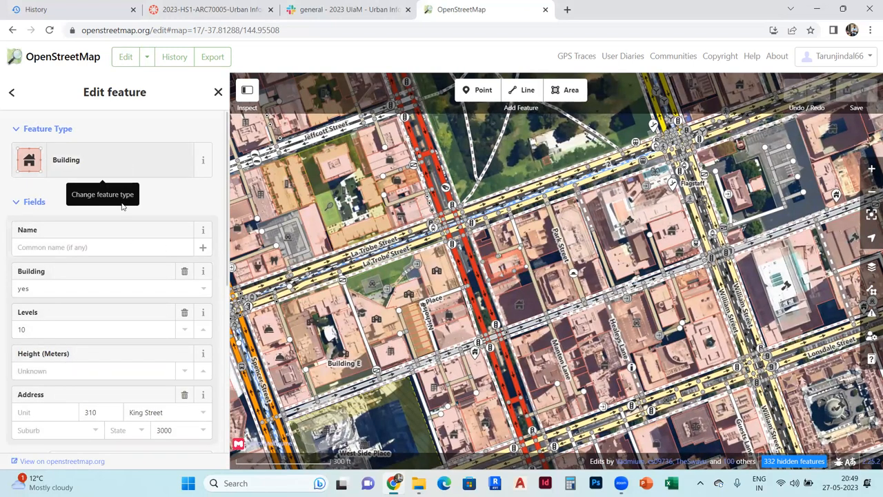
pyautogui.scroll(-3)
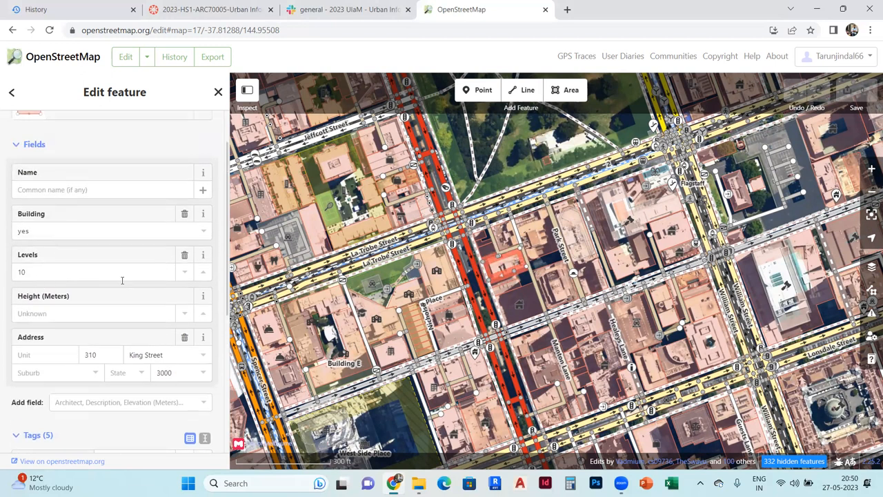
pyautogui.click(185, 276)
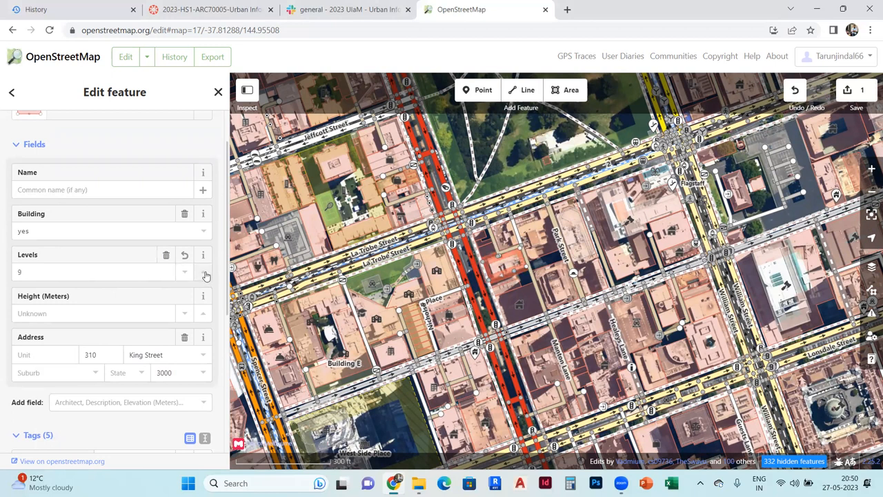
pyautogui.click(204, 270)
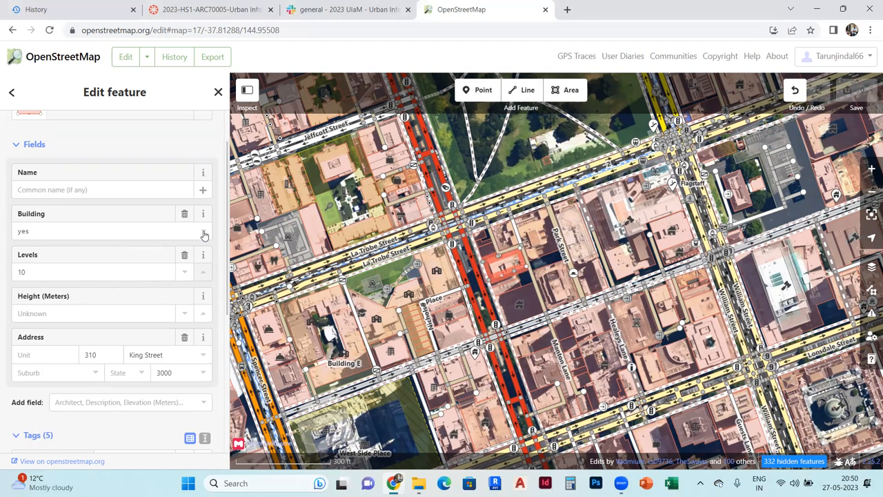
pyautogui.click(111, 231)
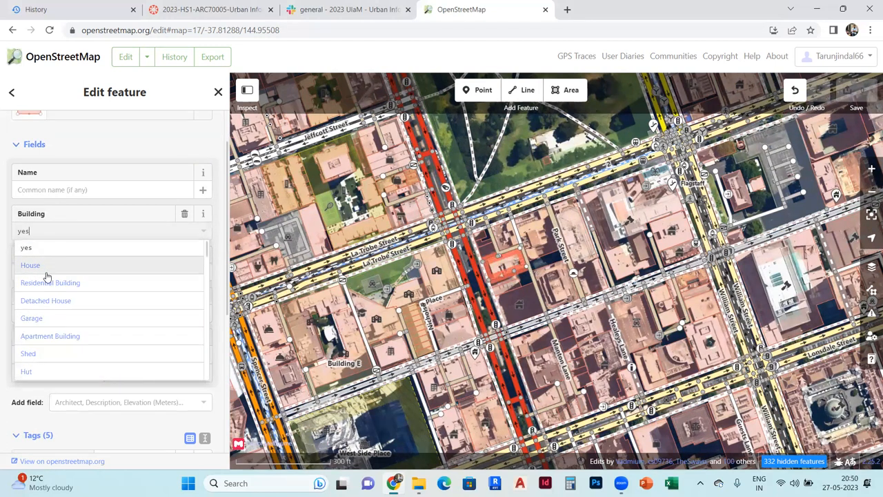
pyautogui.moveTo(48, 320)
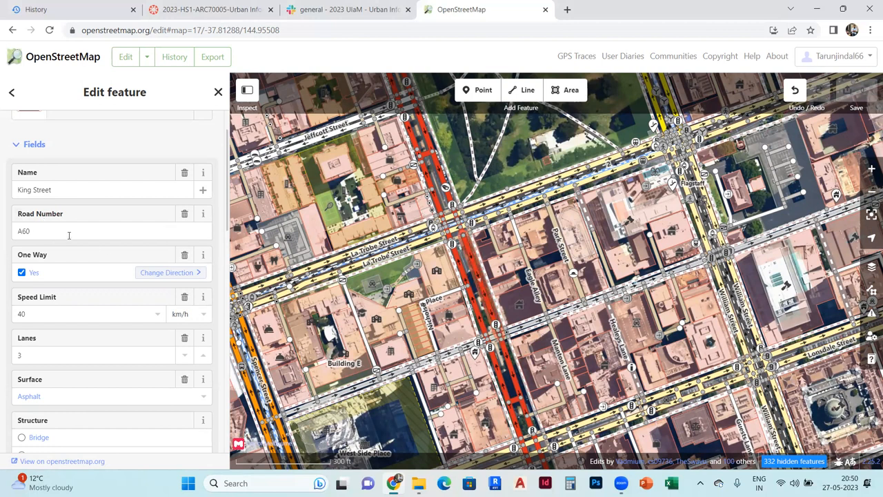
# Scroll King Street's fields: route A60, one way, 40 km/h, 3 lanes, asphalt.
pyautogui.scroll(-3)
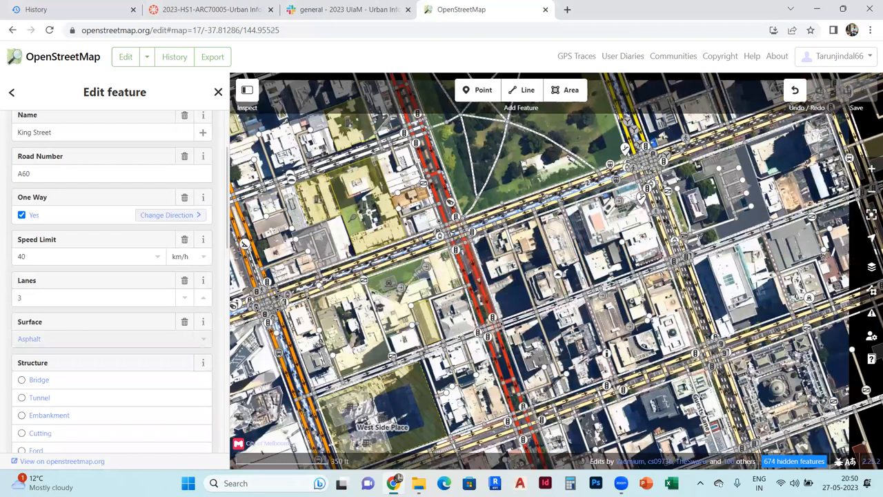
pyautogui.moveTo(392, 206)
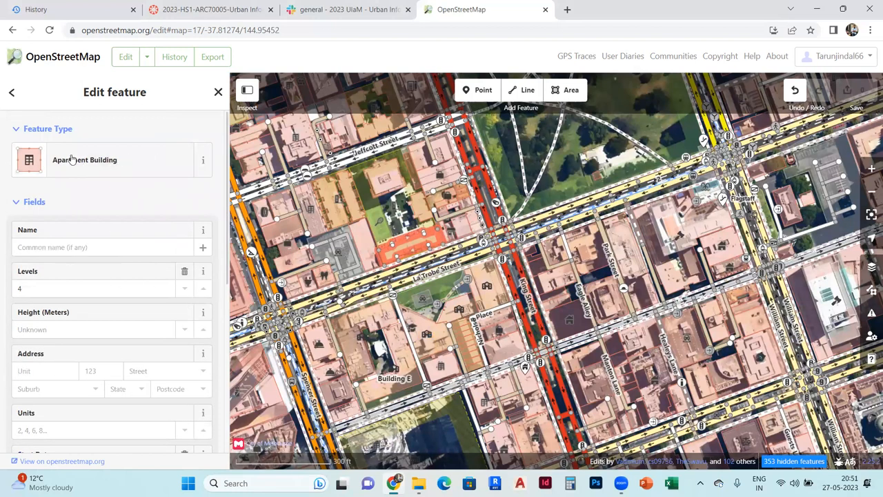
pyautogui.moveTo(84, 160)
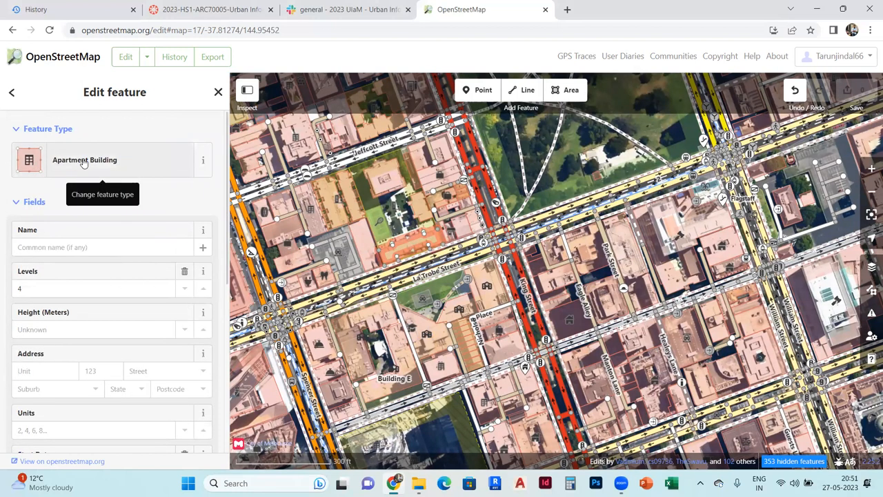
# Bring up the feature type choices for the 4-level apartment building.
pyautogui.click(84, 160)
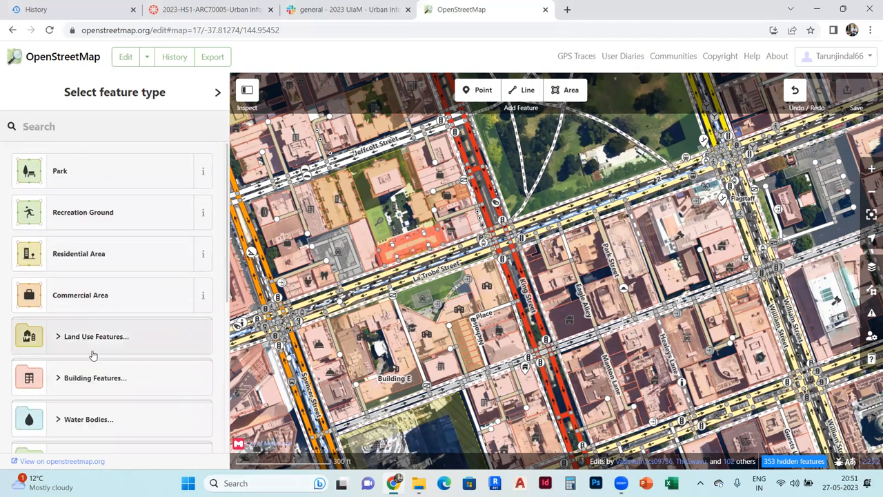
pyautogui.moveTo(110, 372)
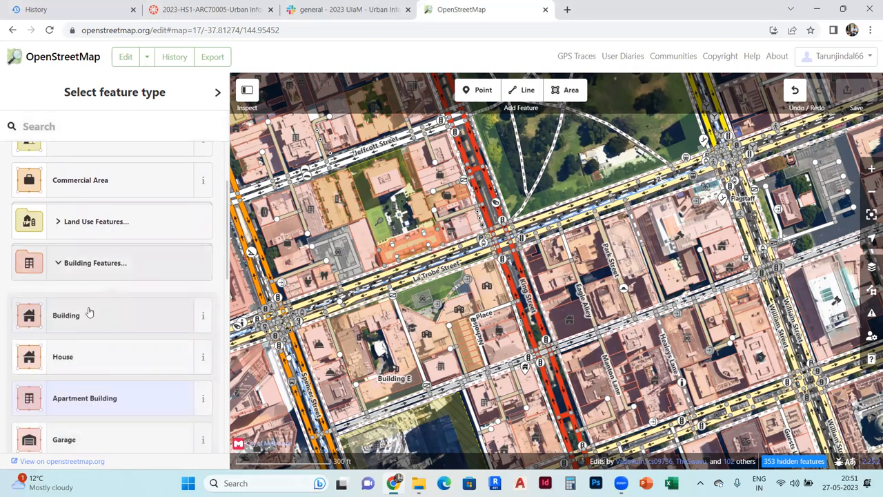
pyautogui.scroll(-3)
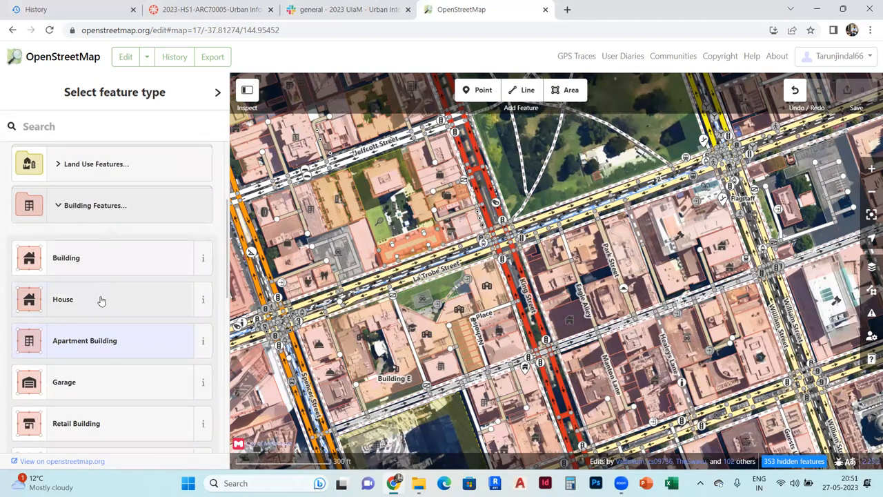
pyautogui.scroll(-3)
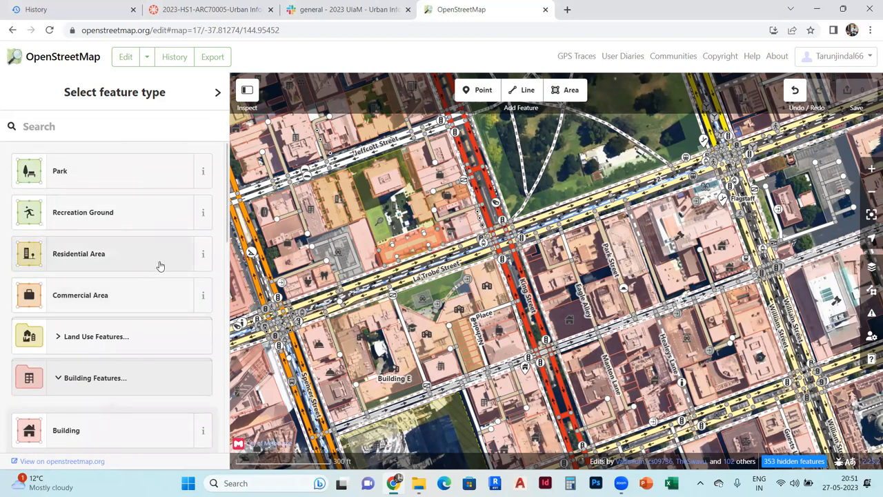
pyautogui.moveTo(223, 309)
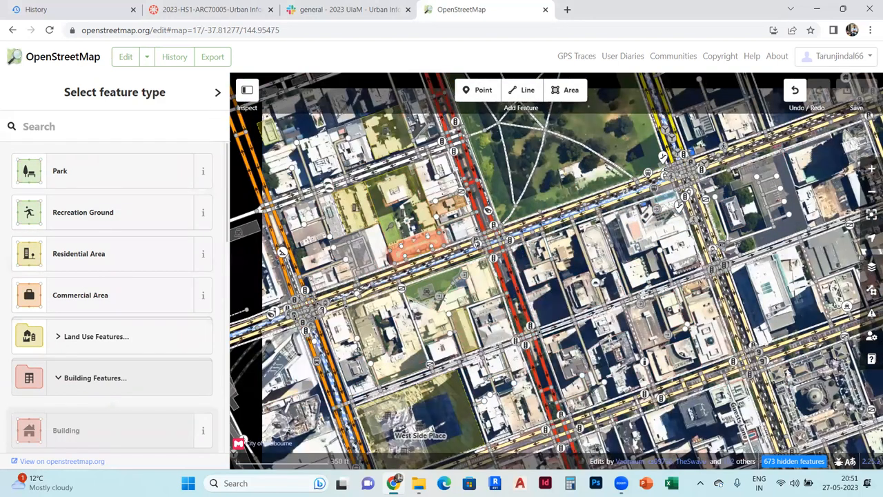
pyautogui.scroll(-3)
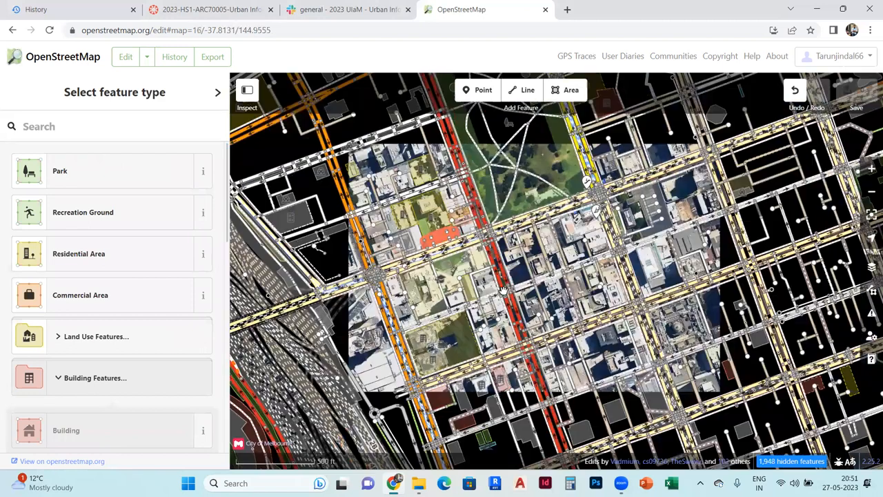